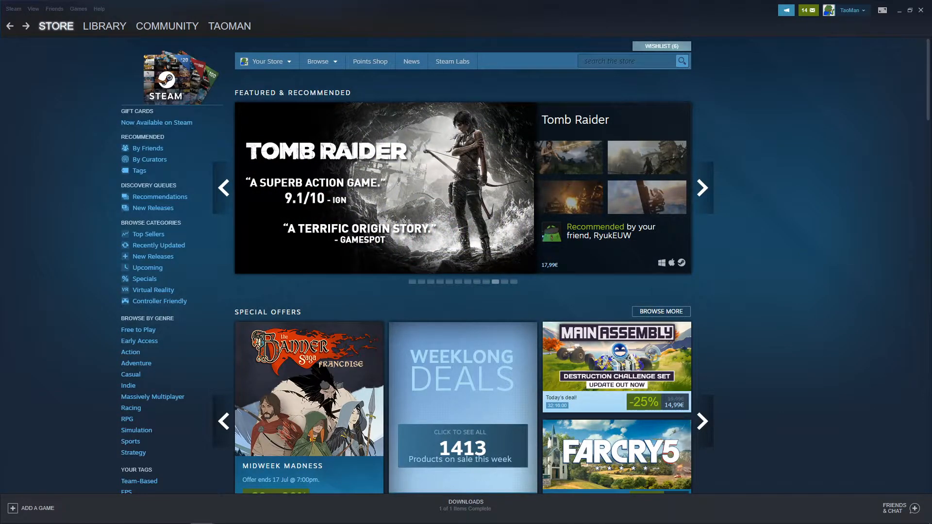
# - Bring up Steam Settings on the Family section via the Steam menu
pyautogui.click(701, 187)
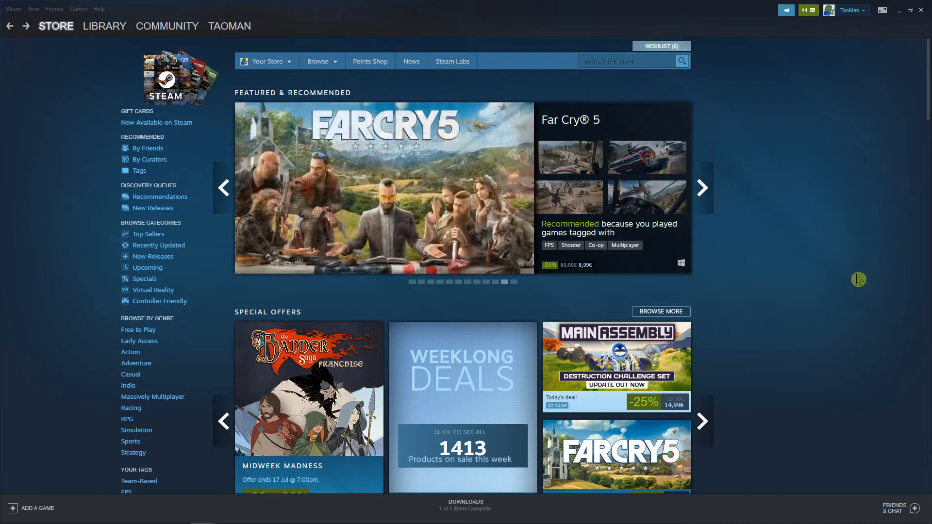
pyautogui.click(12, 9)
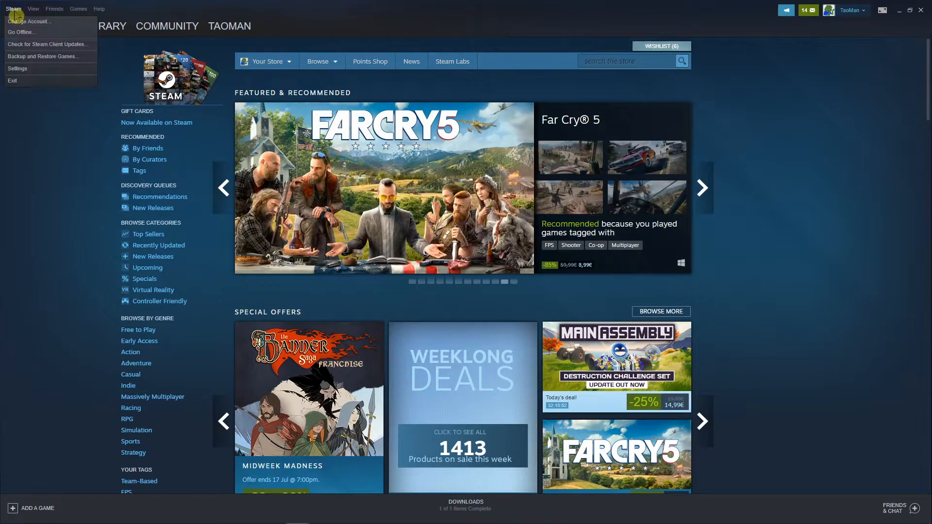
pyautogui.moveTo(17, 68)
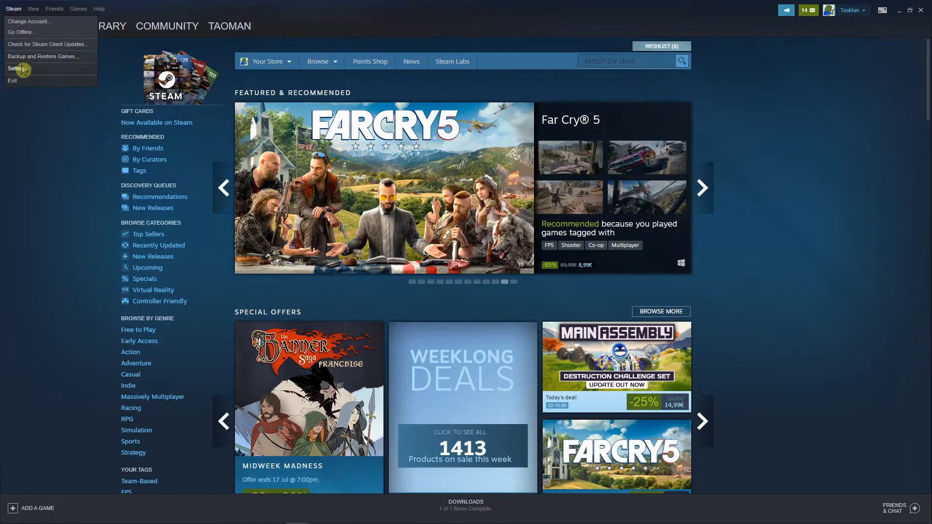
pyautogui.click(17, 69)
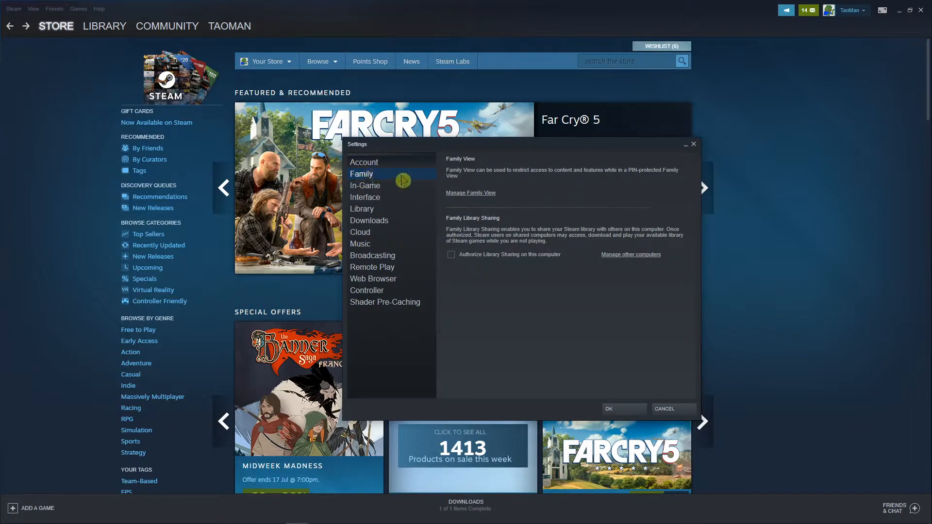
pyautogui.moveTo(448, 226)
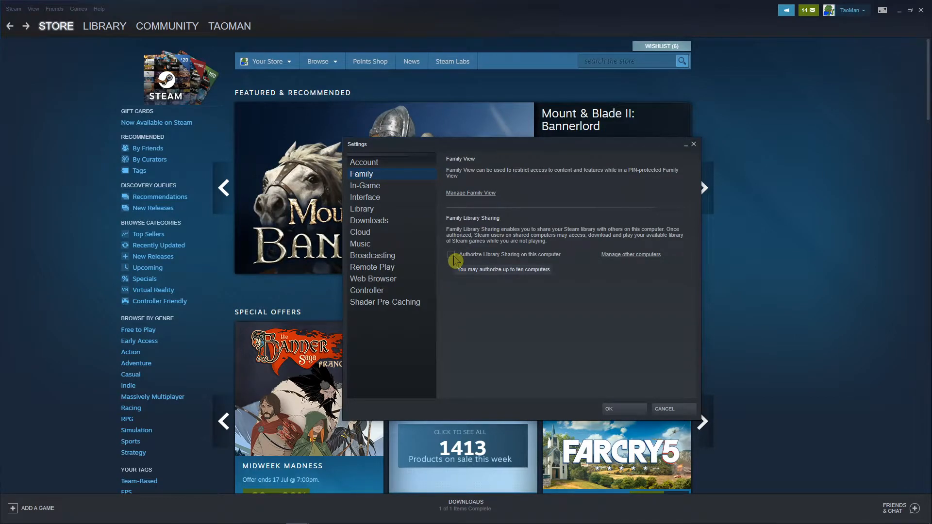
# - Tick 'Authorize Library Sharing on this computer', revealing an empty eligible accounts list
pyautogui.click(451, 254)
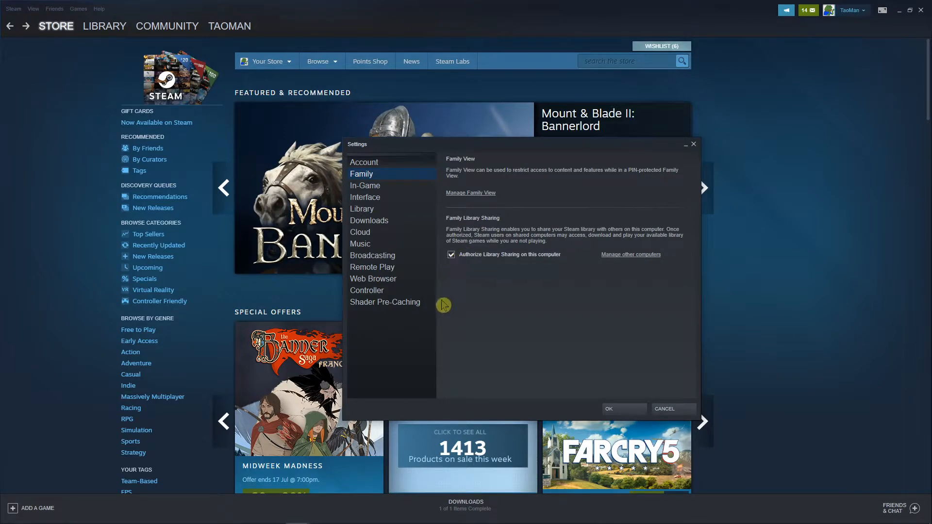
pyautogui.click(452, 254)
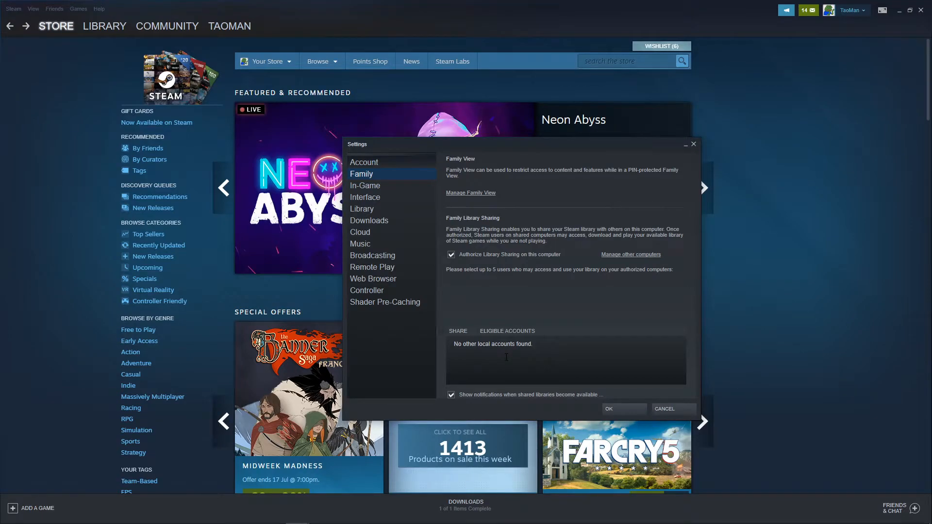
pyautogui.moveTo(488, 236)
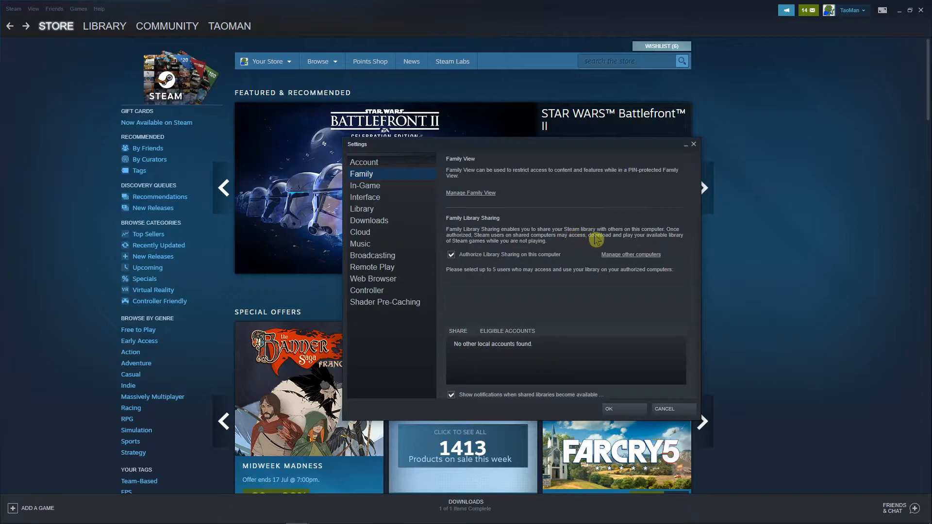
pyautogui.moveTo(494, 246)
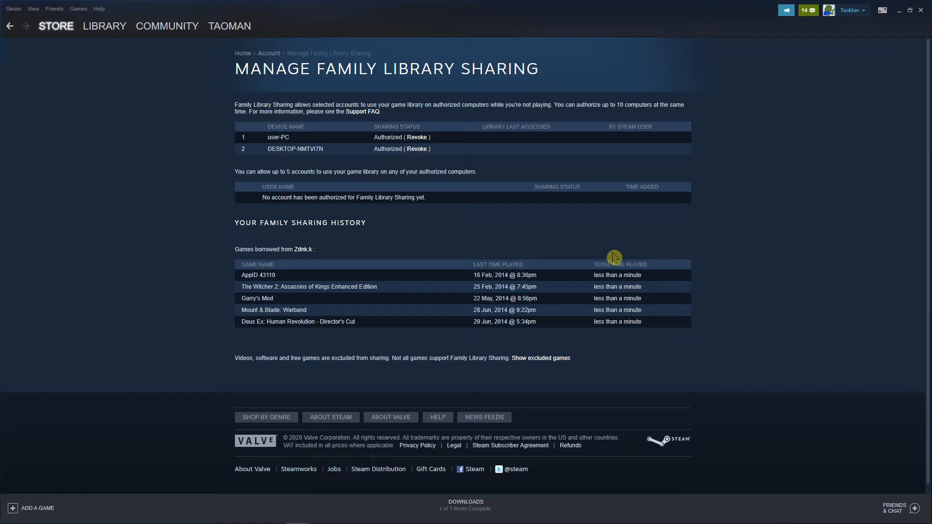
pyautogui.moveTo(343, 217)
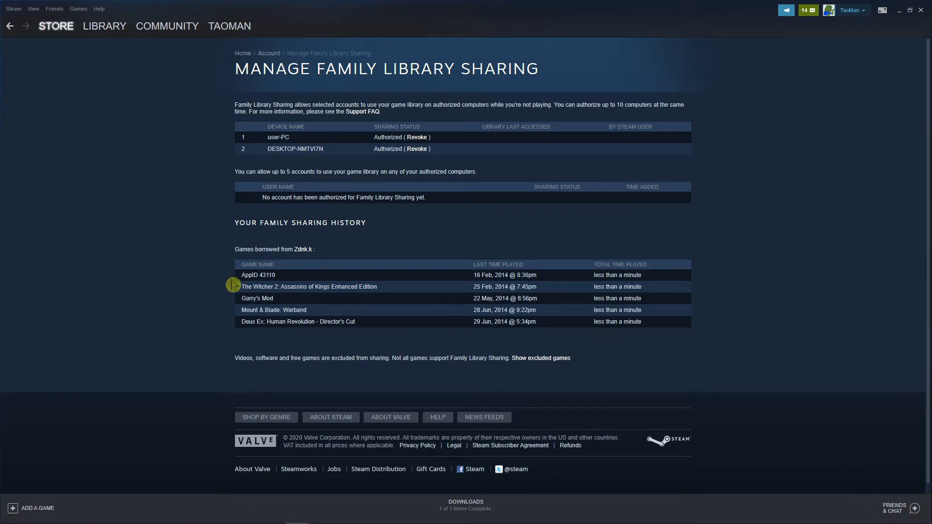
pyautogui.moveTo(559, 351)
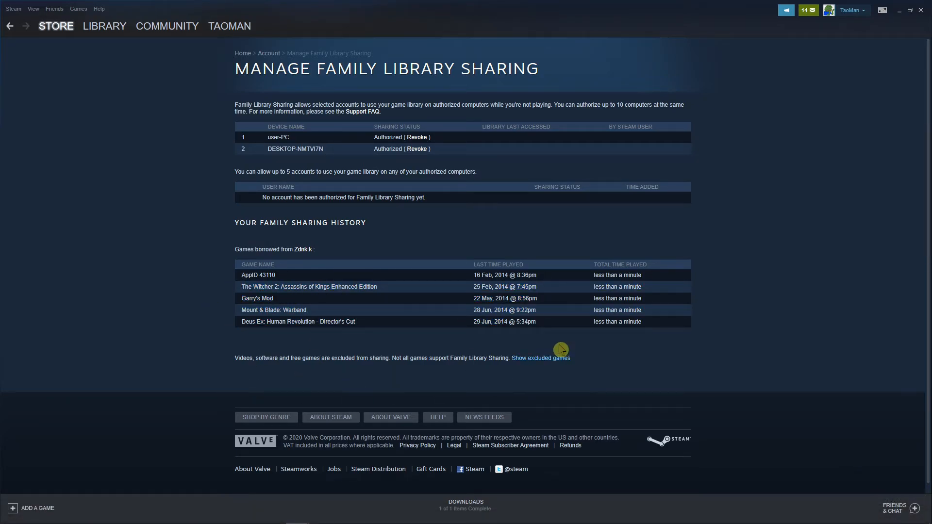